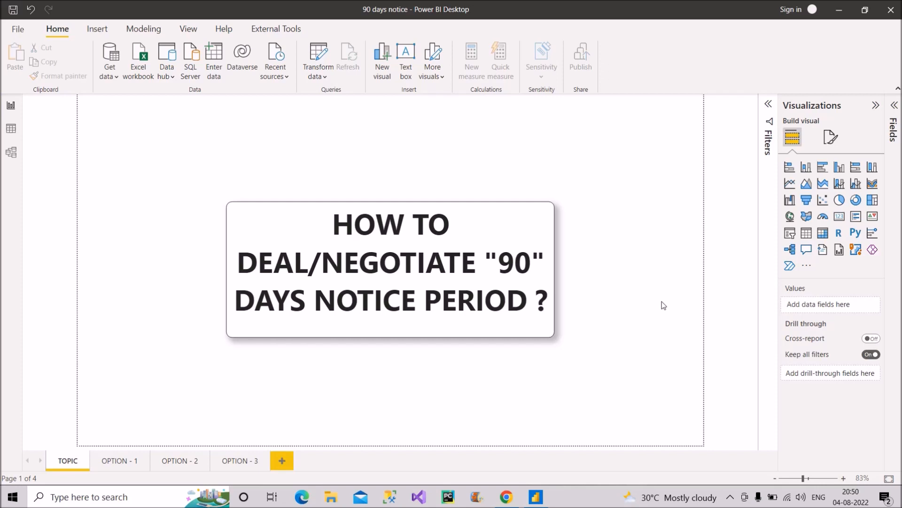
mouse_move(119, 443)
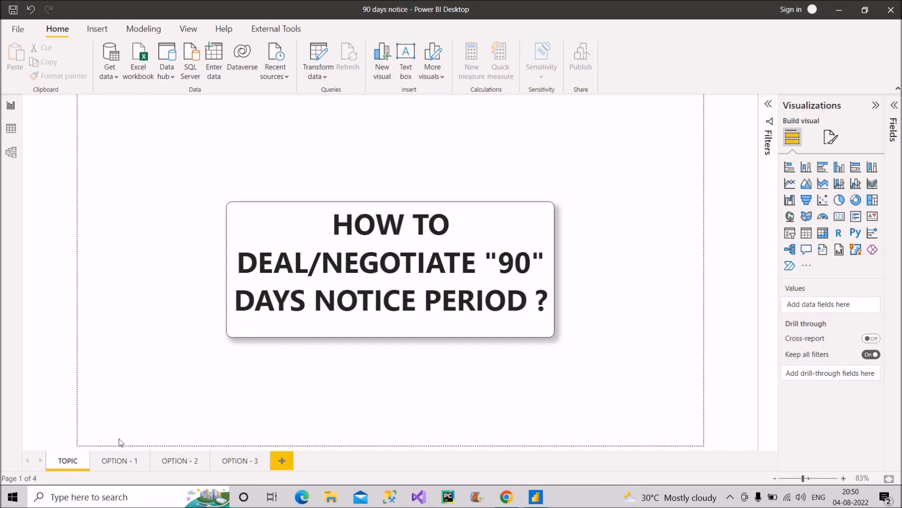
Show the OPTION - 1 page, "1) CONVINCE THE RECRUITER"
left_click(119, 460)
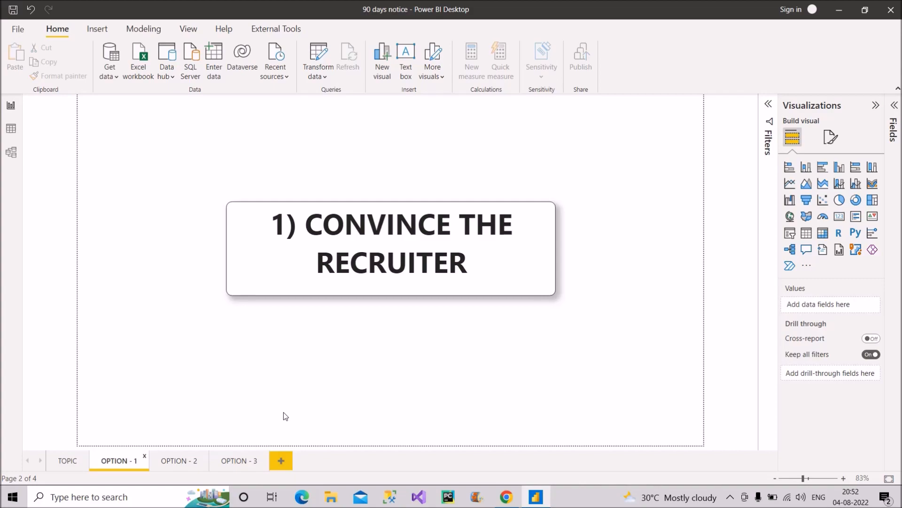
Show the OPTION - 2 resignation page, then OPTION - 3, "Write 2 months on Naukri.com"
left_click(179, 460)
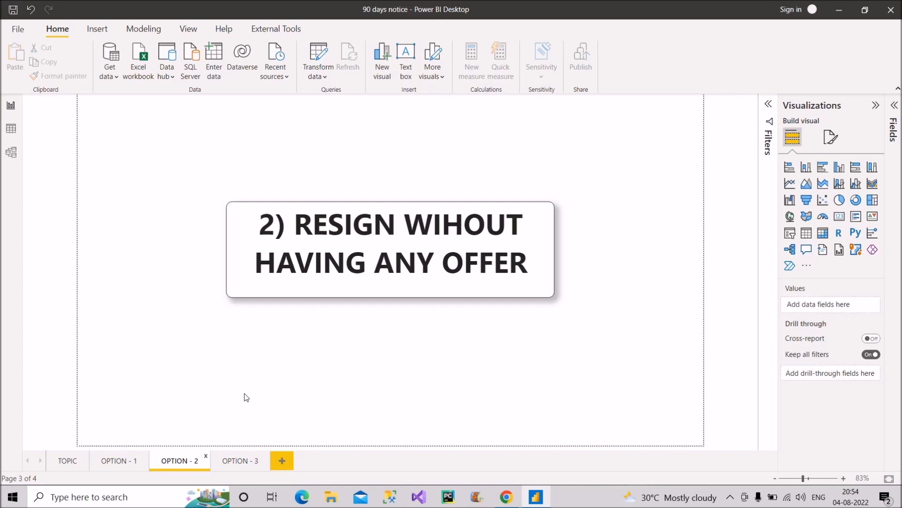
mouse_move(602, 229)
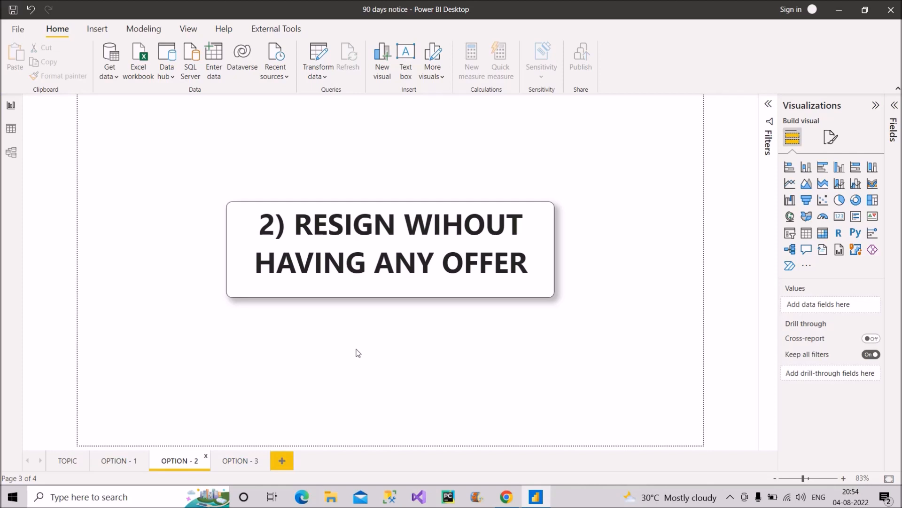
mouse_move(249, 463)
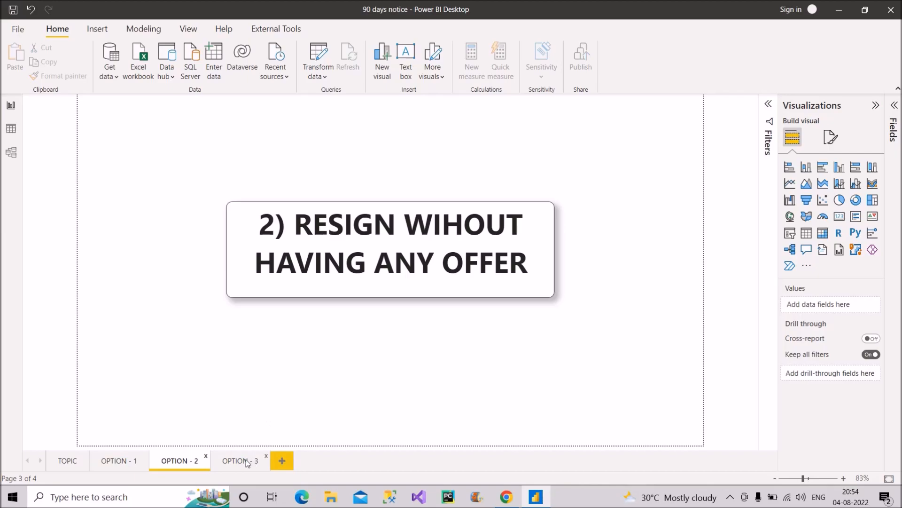
left_click(239, 460)
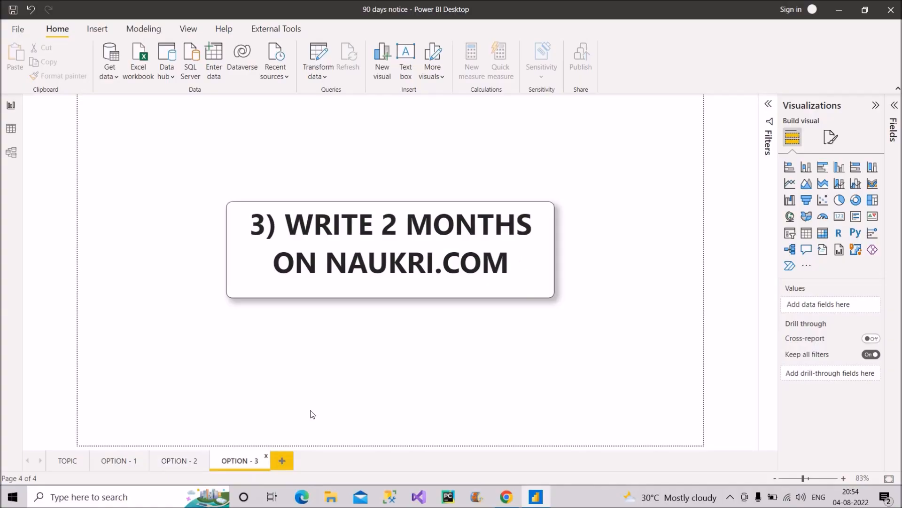